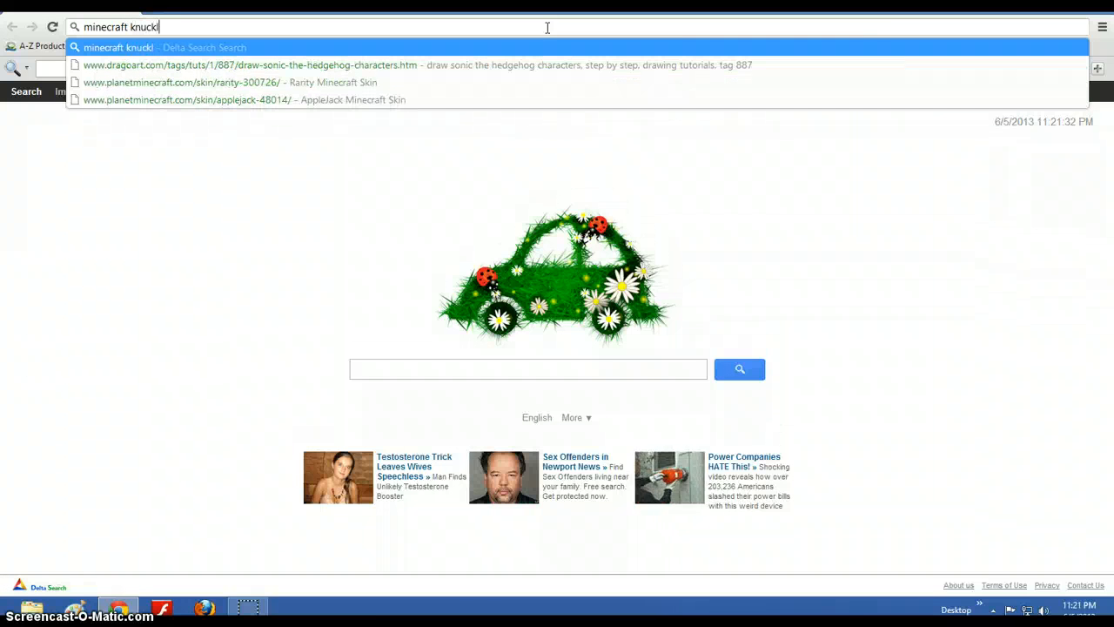
Step: Search for the Knuckles skin and download it from minecraftskins.com
{"action": "type", "text": "es/"}
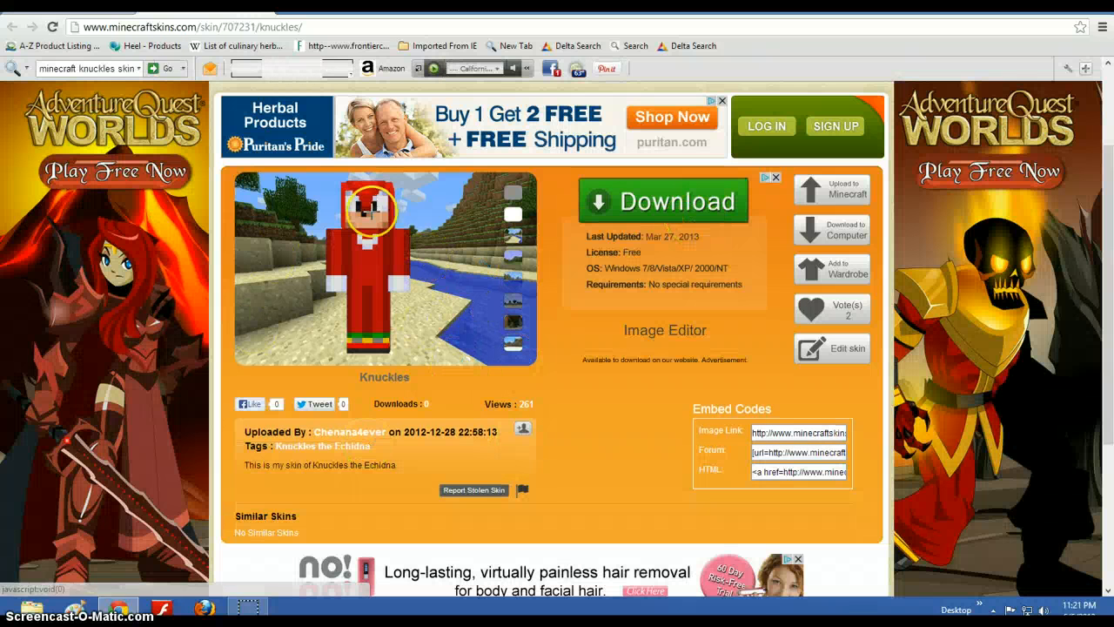
{"action": "left_click", "coordinate": [832, 230]}
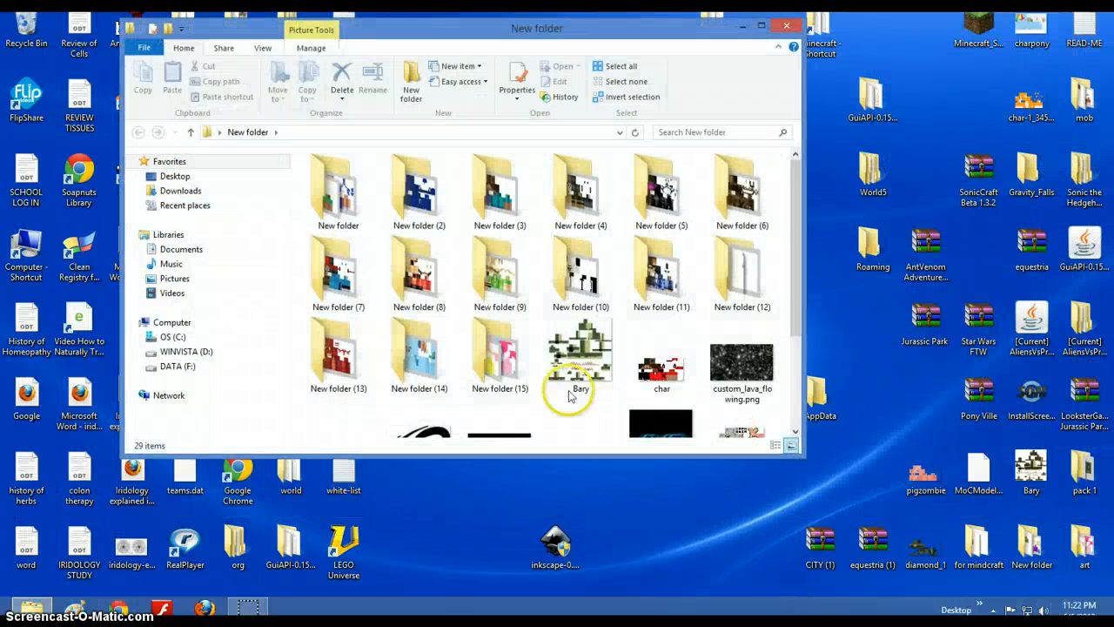
Step: Create New folder (16) and move the downloaded skin file into it
{"action": "scroll", "scroll_direction": "down", "scroll_amount": 3}
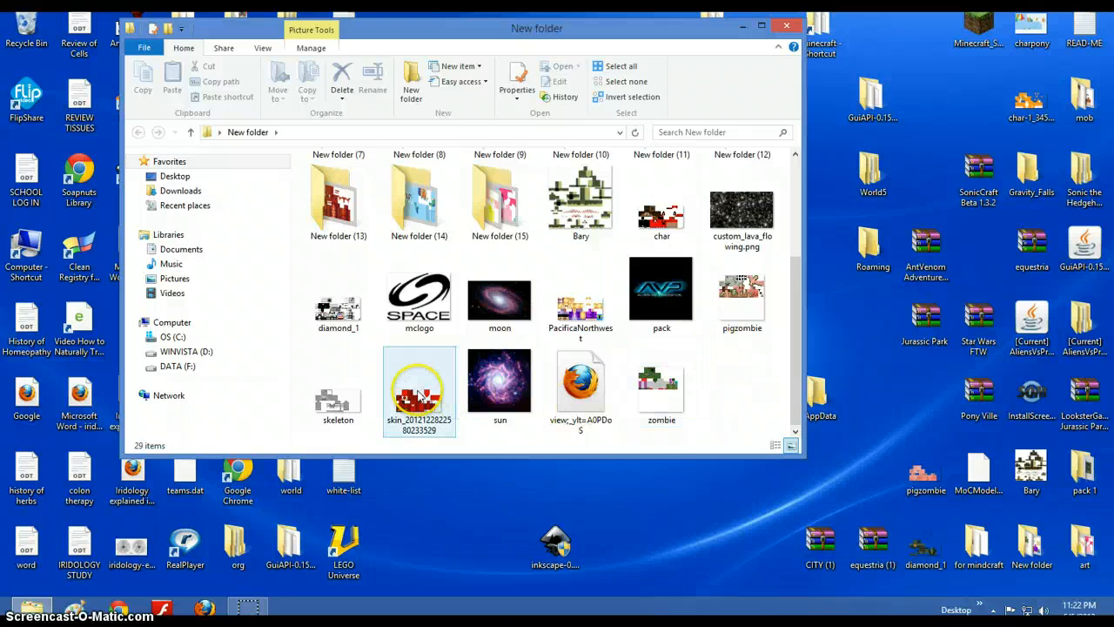
{"action": "right_click", "coordinate": [418, 392]}
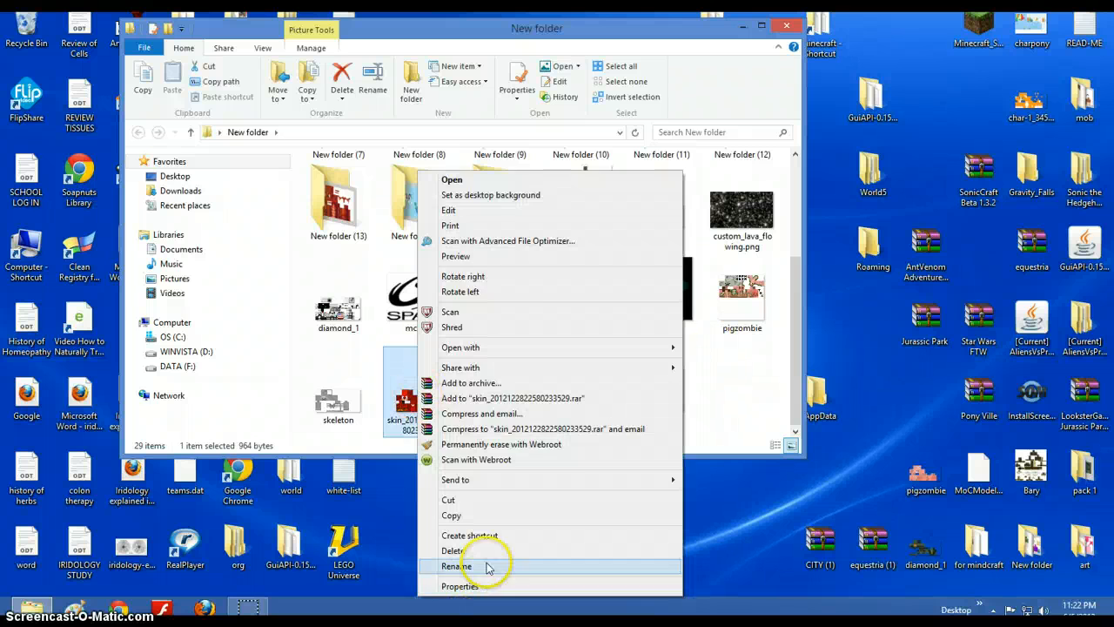
{"action": "left_click", "coordinate": [456, 566]}
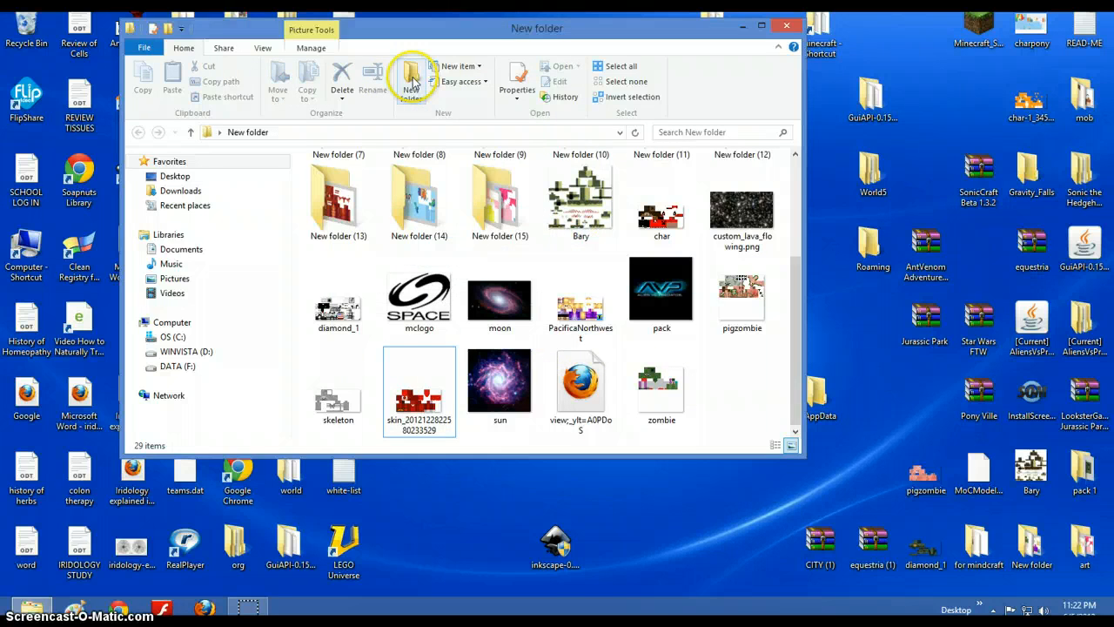
{"action": "left_click", "coordinate": [411, 78]}
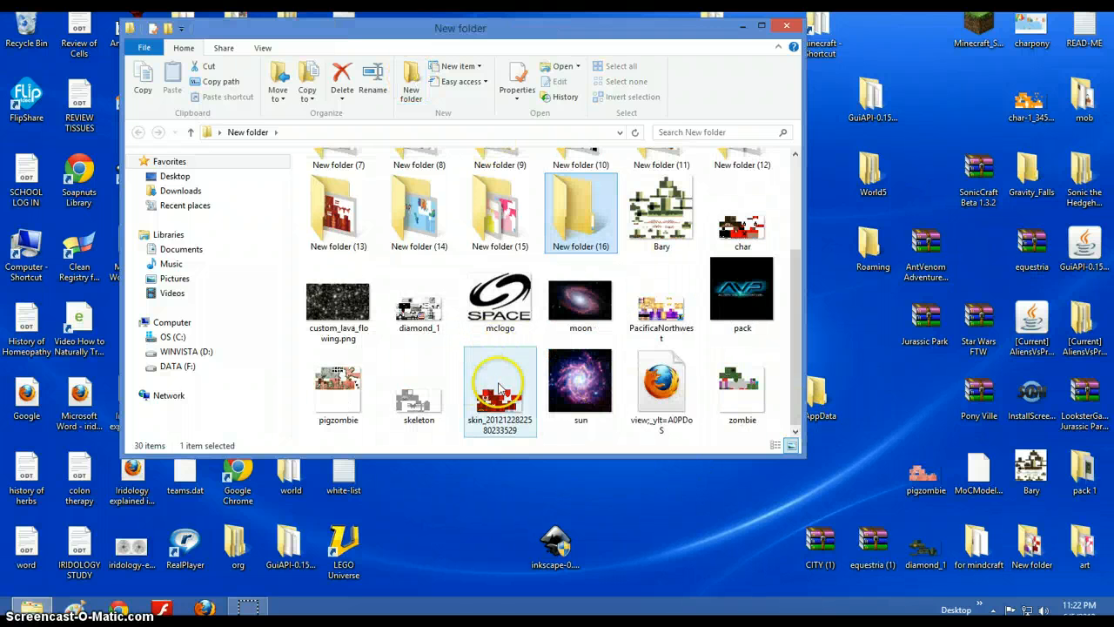
{"action": "left_click", "coordinate": [499, 392]}
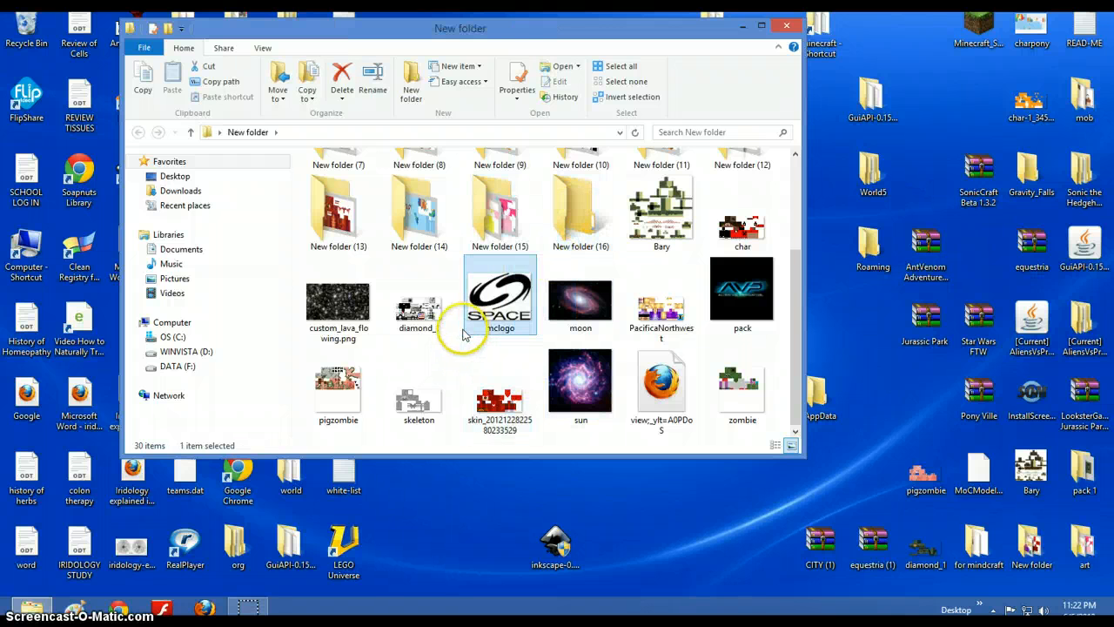
{"action": "left_click", "coordinate": [500, 392]}
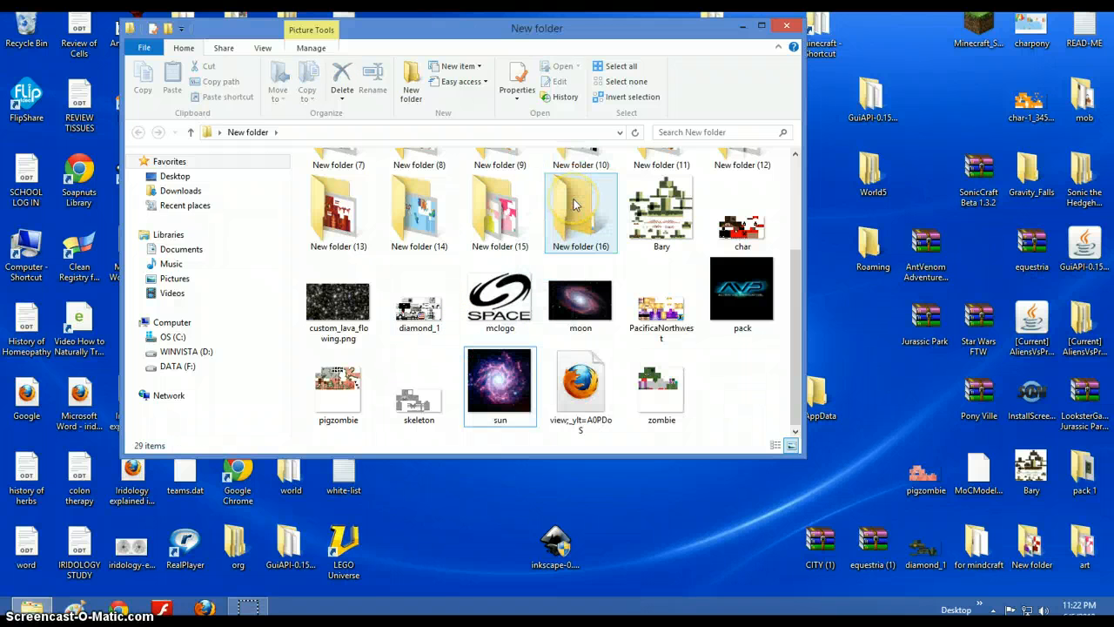
Step: Rename the skin file inside New folder (16) to char
{"action": "double_click", "coordinate": [580, 209]}
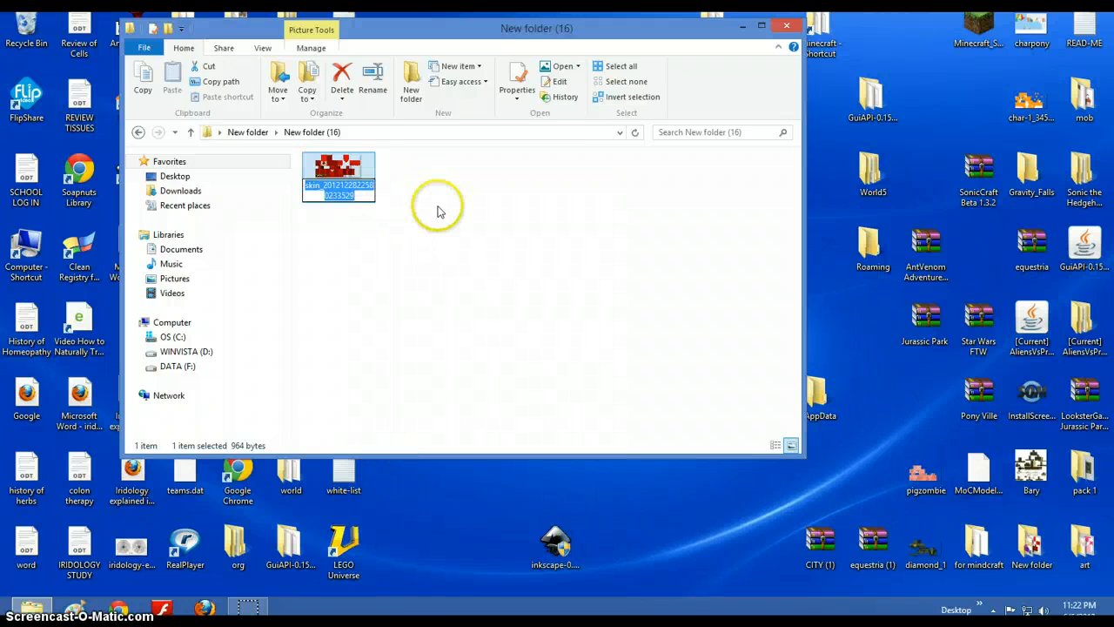
{"action": "type", "text": "ch"}
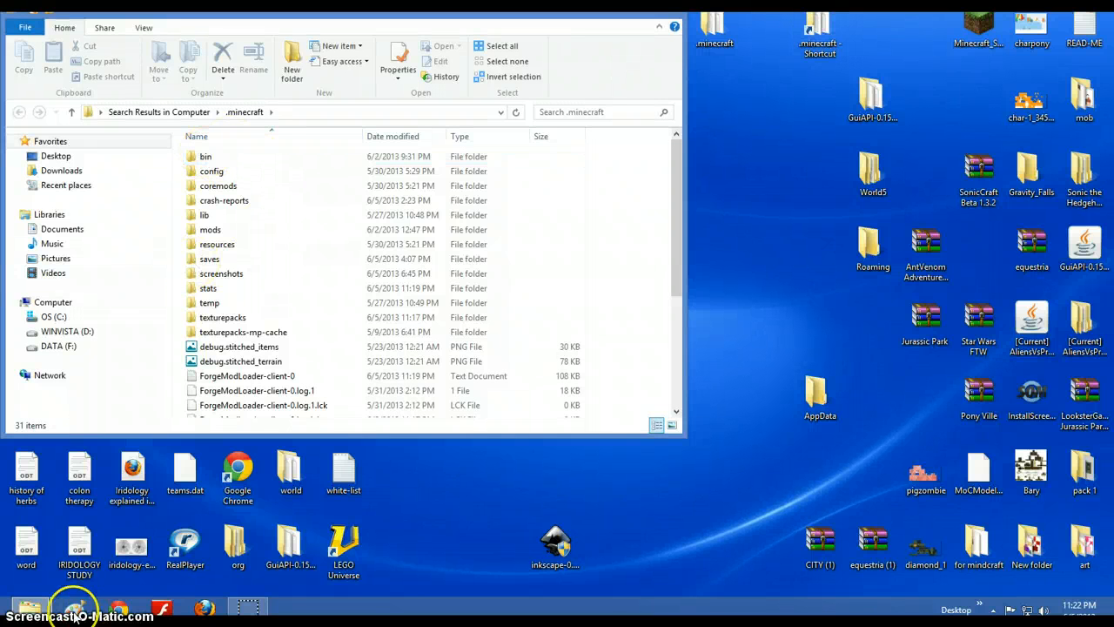
{"action": "mouse_move", "coordinate": [73, 606]}
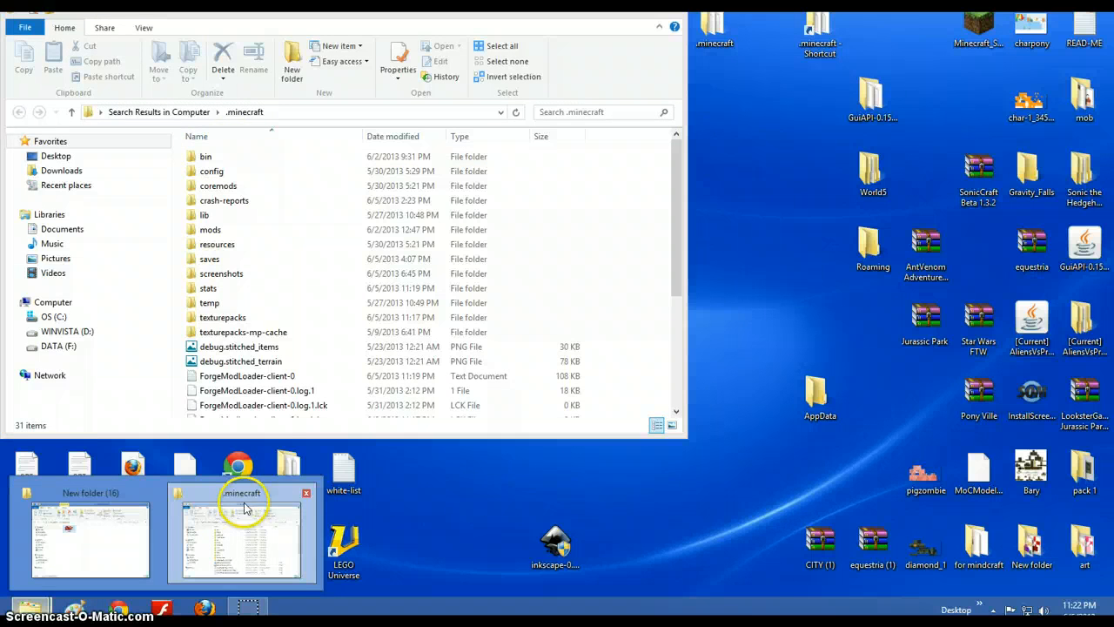
Step: Navigate into .minecraft's bin folder and bring up minecraft.jar's open-with choices
{"action": "left_click", "coordinate": [307, 492]}
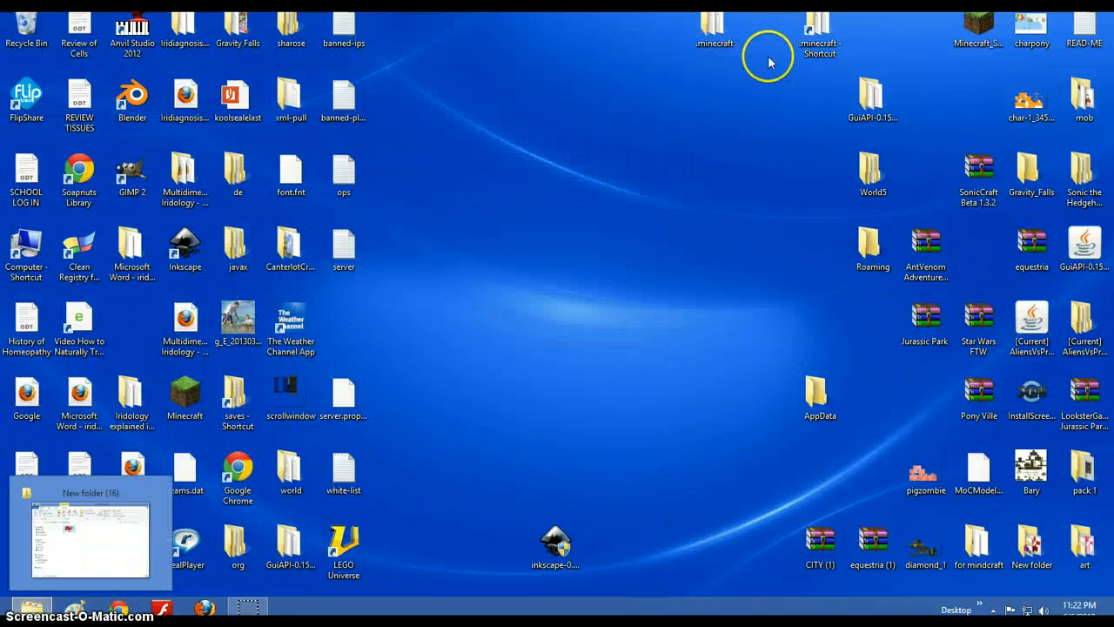
{"action": "double_click", "coordinate": [714, 21]}
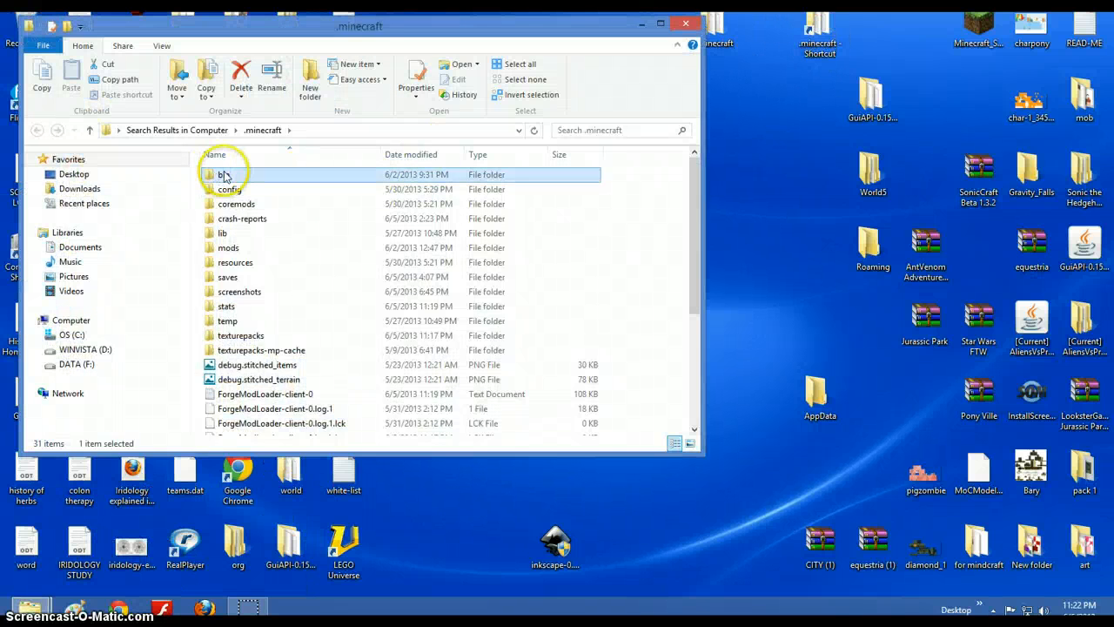
{"action": "double_click", "coordinate": [223, 174]}
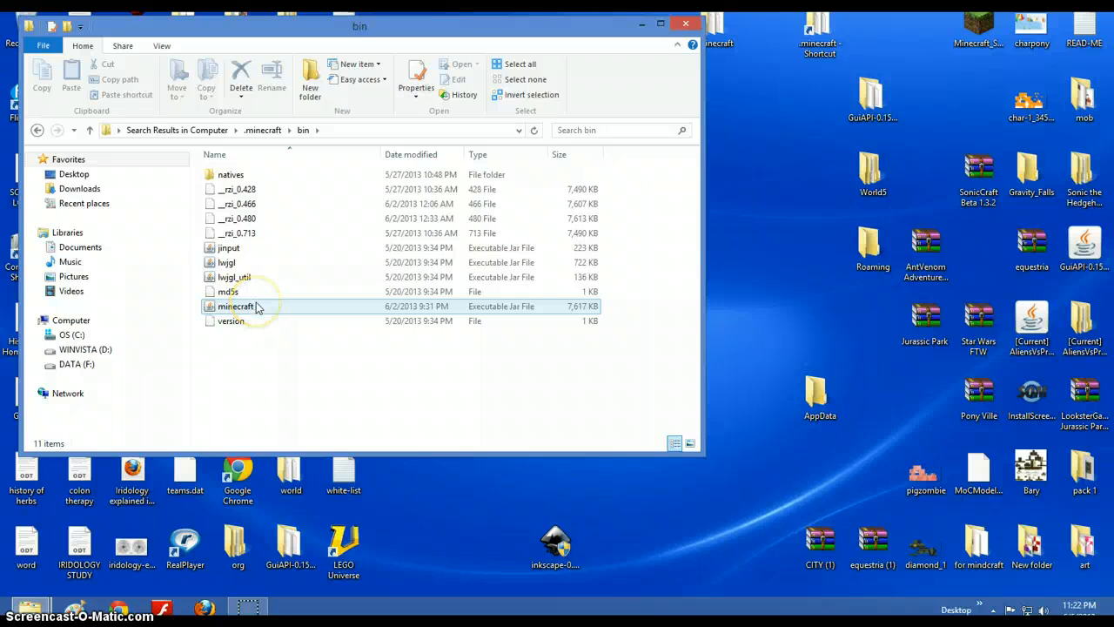
{"action": "right_click", "coordinate": [235, 306]}
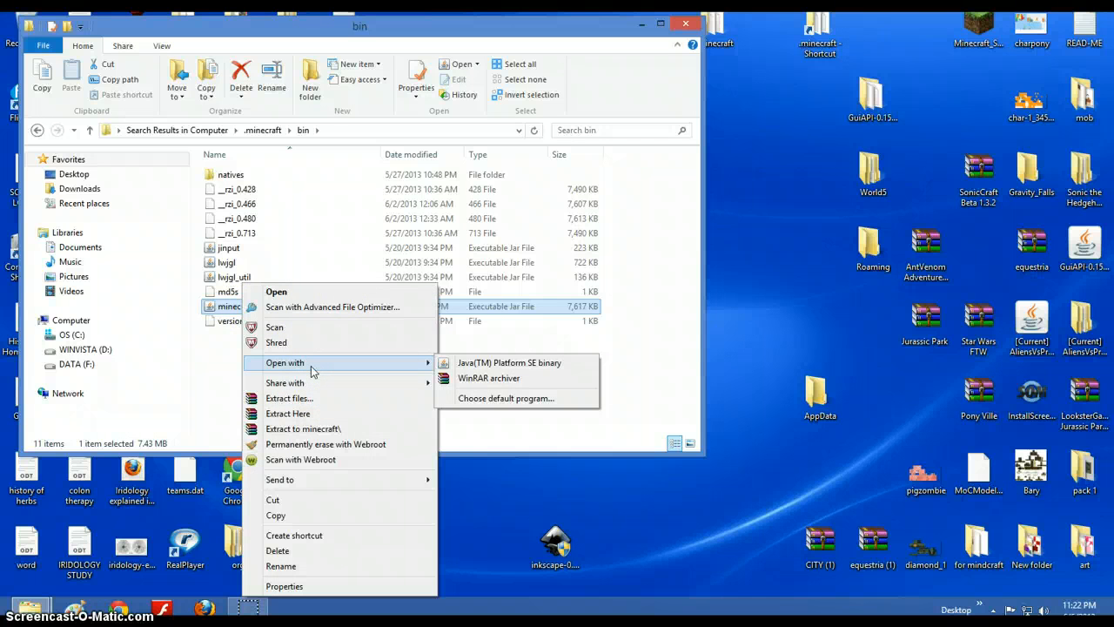
{"action": "mouse_move", "coordinate": [491, 378]}
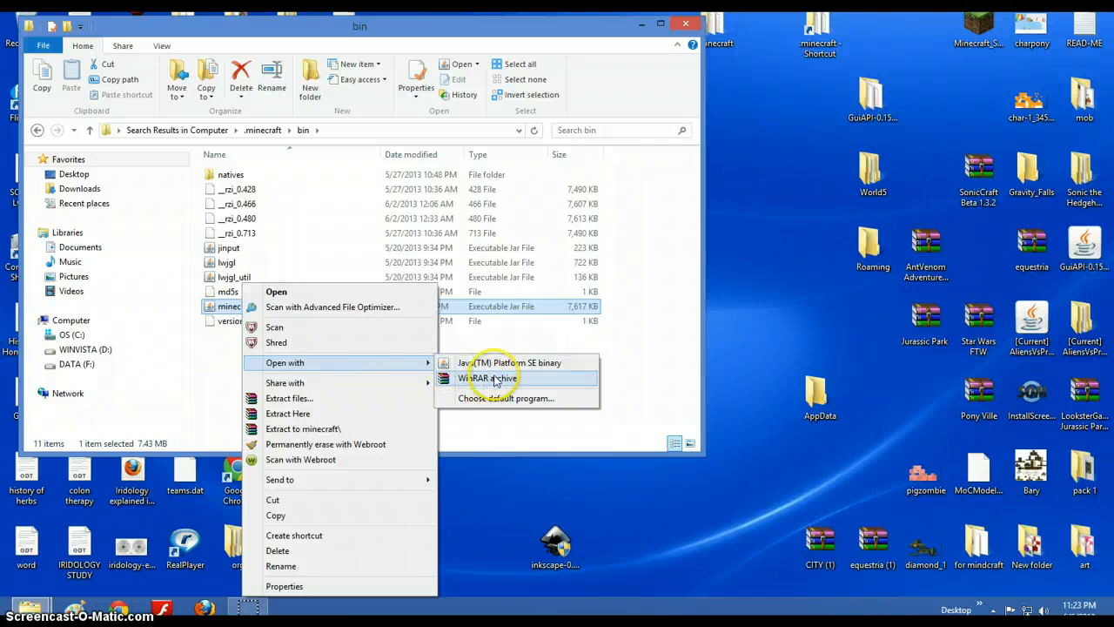
Step: In WinRAR, delete the old char.png from minecraft.jar's mob folder
{"action": "left_click", "coordinate": [491, 376]}
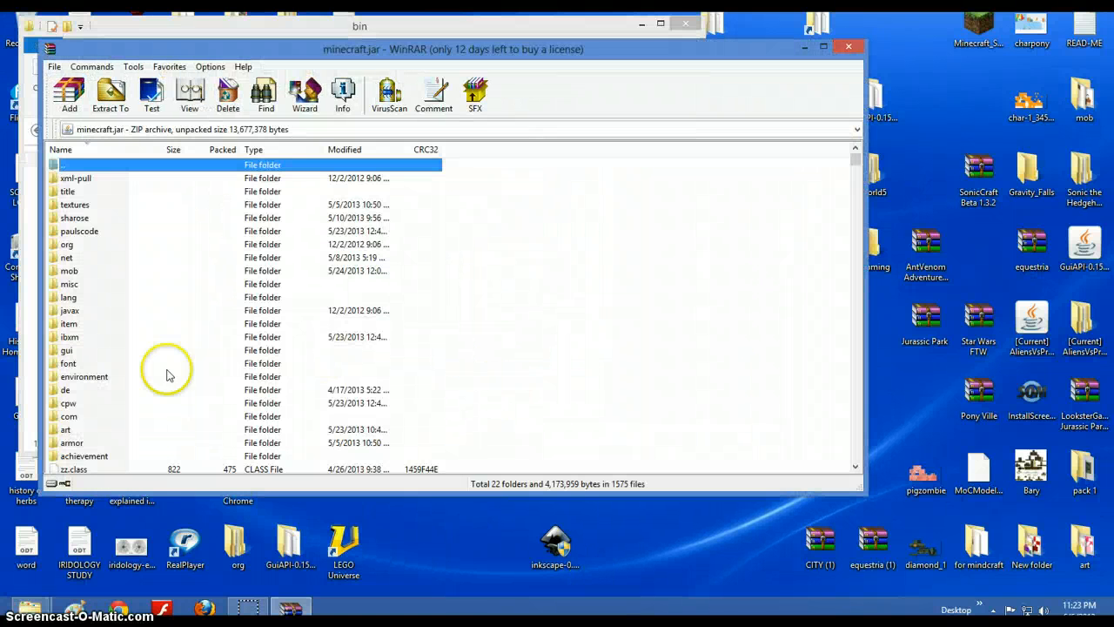
{"action": "mouse_move", "coordinate": [71, 271]}
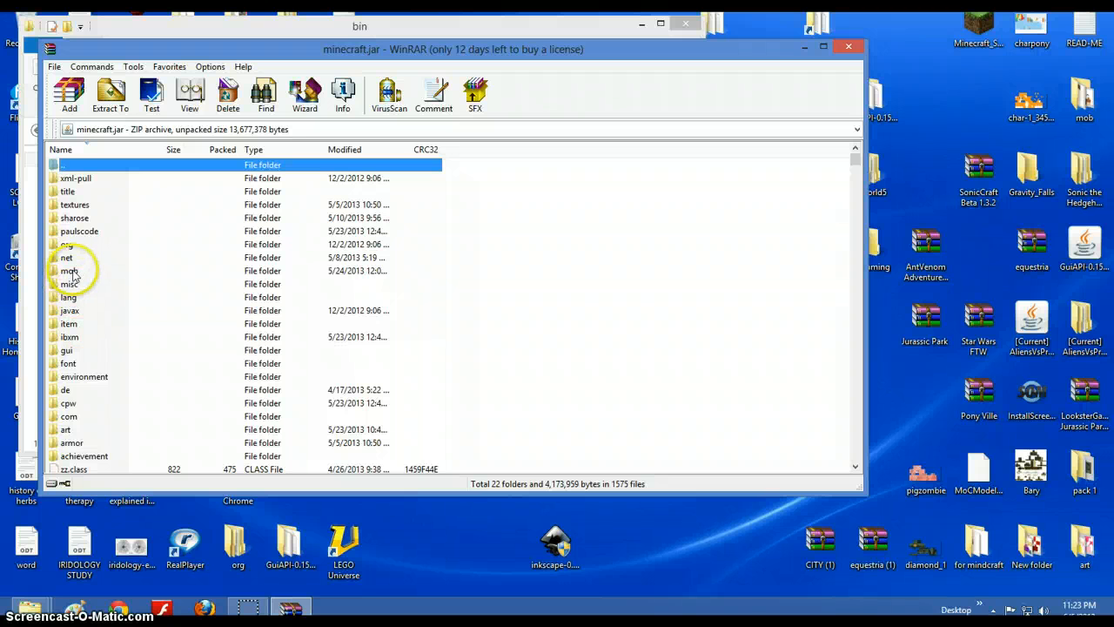
{"action": "double_click", "coordinate": [70, 272]}
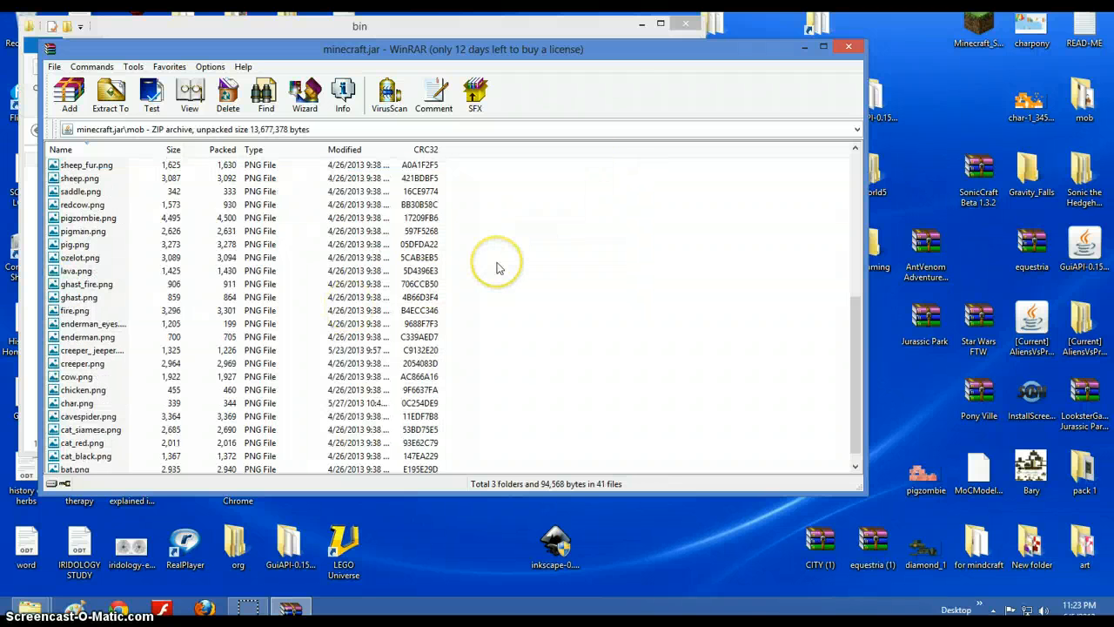
{"action": "left_click", "coordinate": [87, 404]}
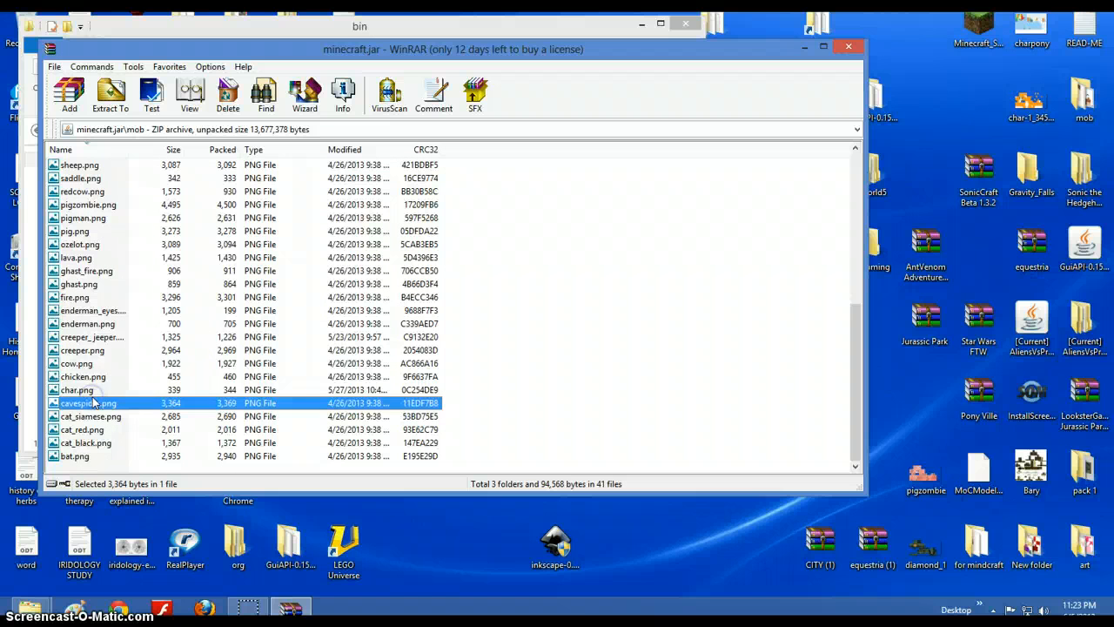
{"action": "right_click", "coordinate": [77, 390]}
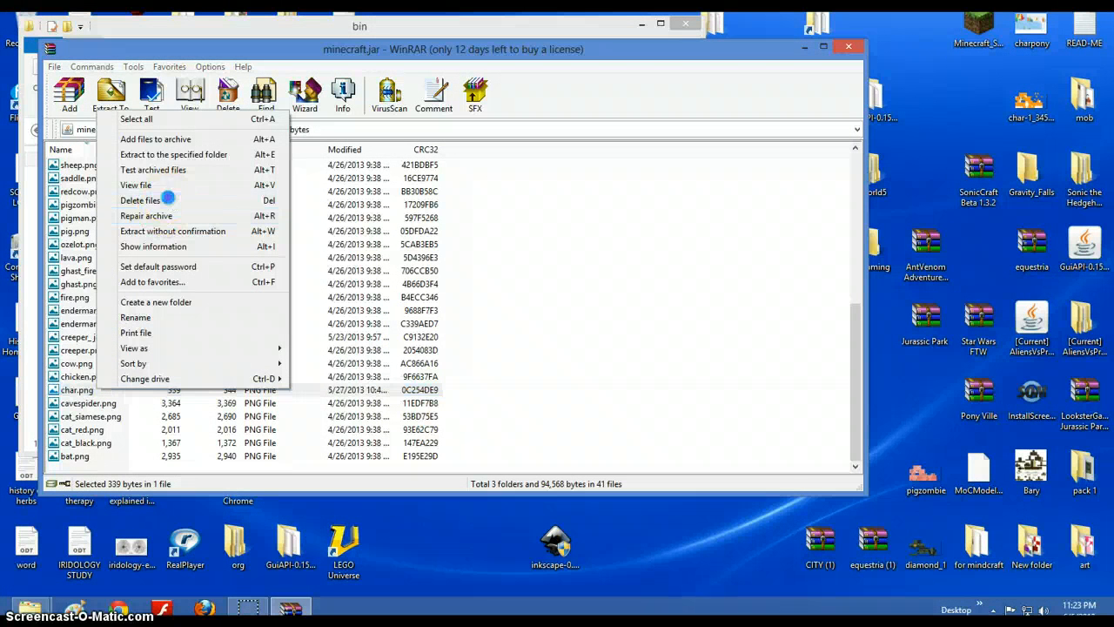
{"action": "left_click", "coordinate": [139, 200]}
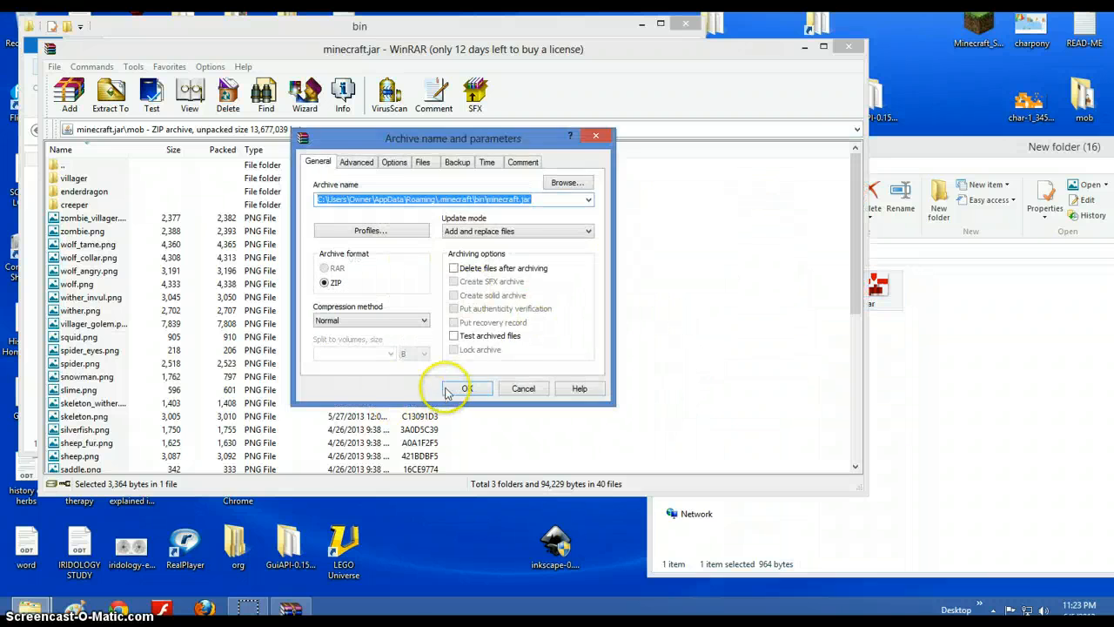
Step: Add the new 969-byte char.png to the mob folder and close the archive
{"action": "left_click", "coordinate": [466, 388]}
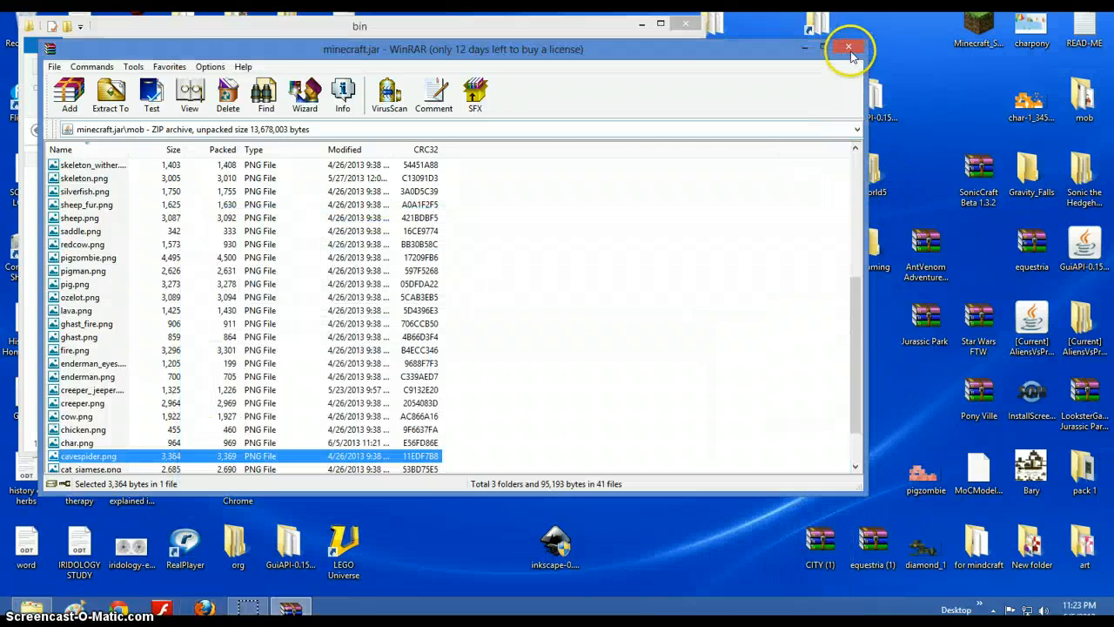
{"action": "left_click", "coordinate": [850, 47]}
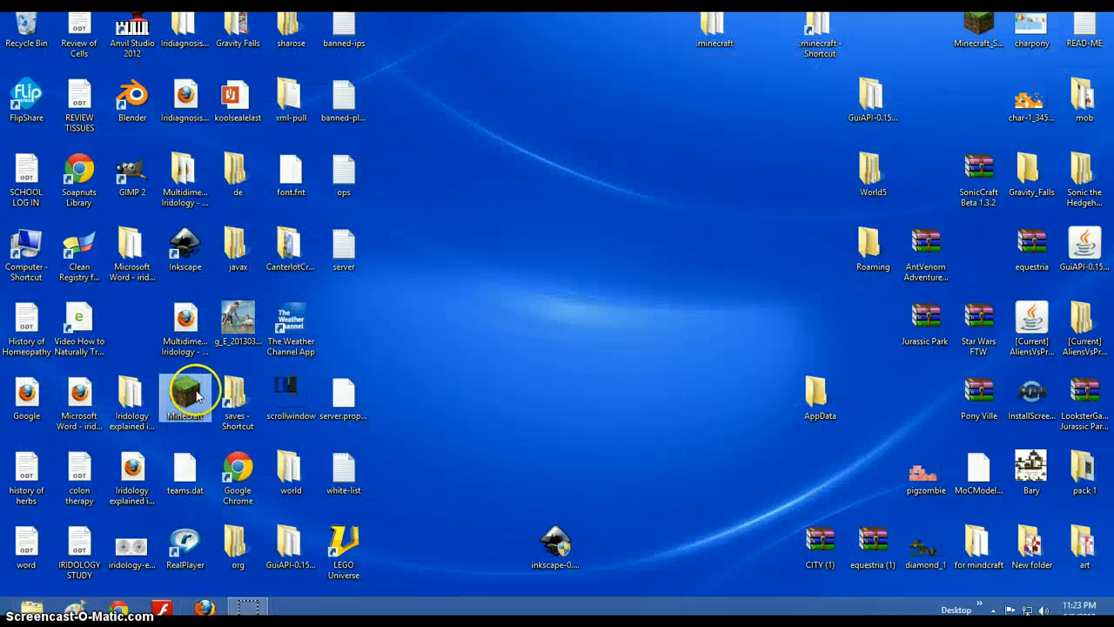
Step: Launch Minecraft and log in to reach the Tekkit title menu
{"action": "double_click", "coordinate": [185, 391]}
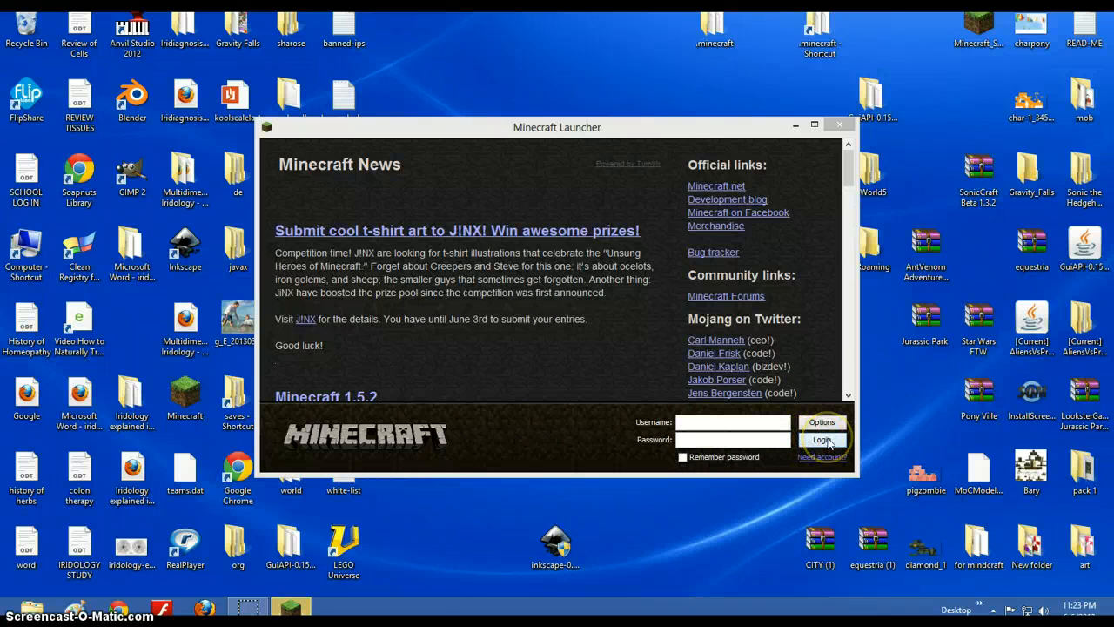
{"action": "left_click", "coordinate": [821, 438]}
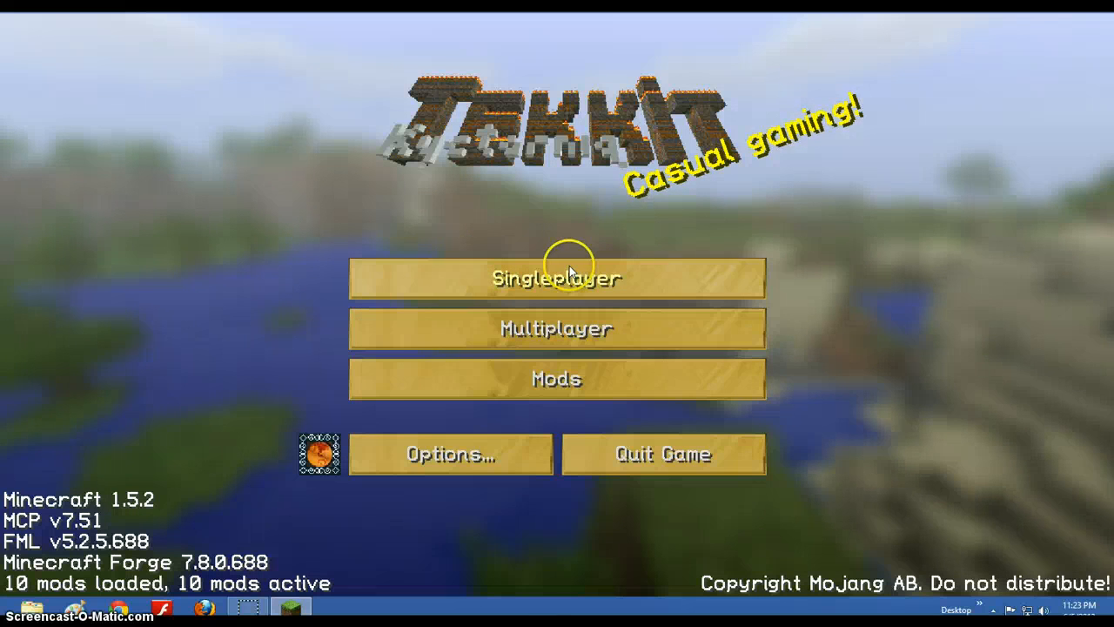
Step: Check the default texture pack in Options, then load the singleplayer world My World
{"action": "left_click", "coordinate": [449, 454]}
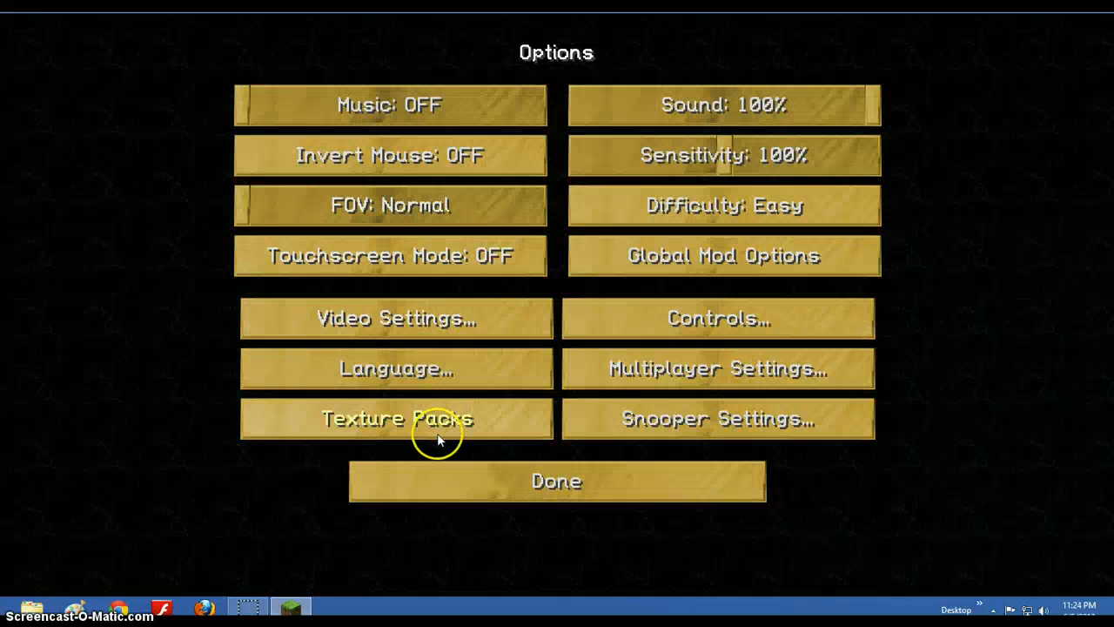
{"action": "left_click", "coordinate": [396, 418]}
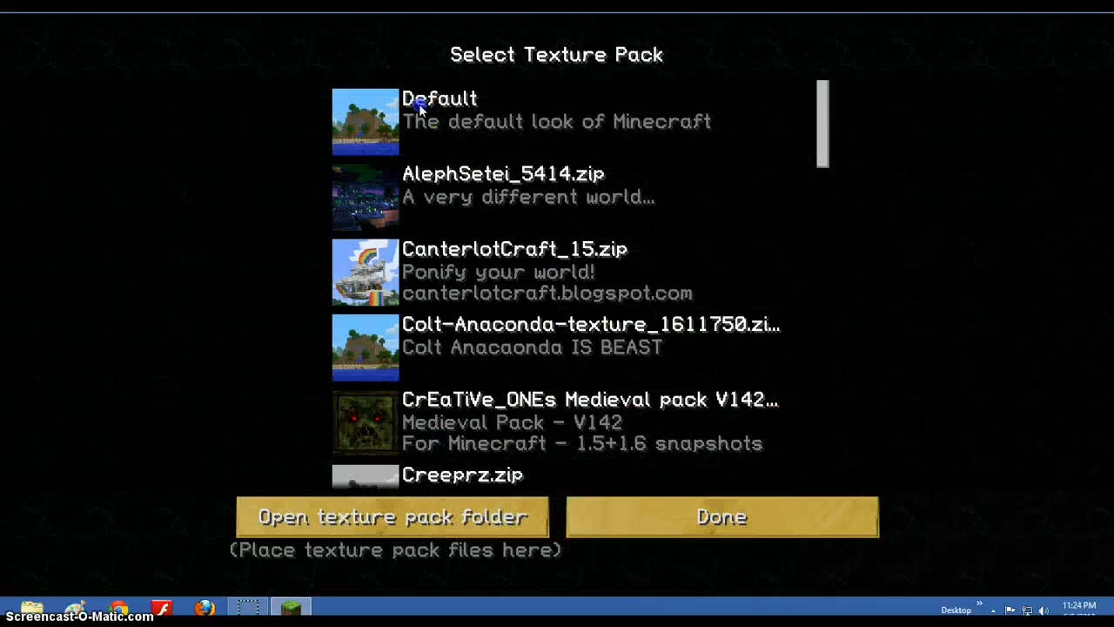
{"action": "left_click", "coordinate": [721, 515]}
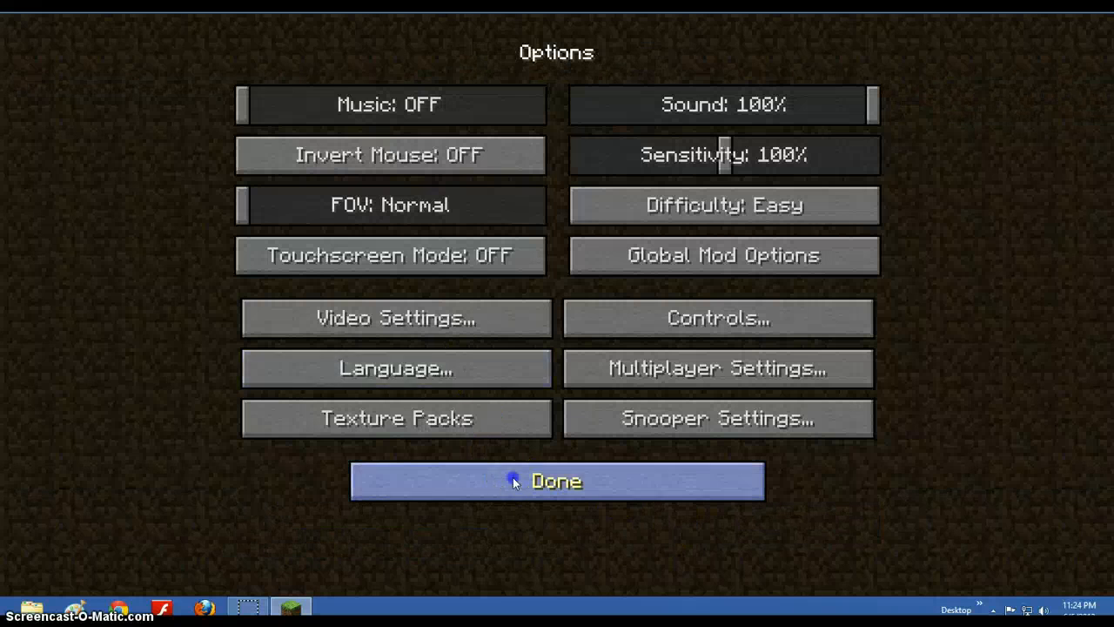
{"action": "left_click", "coordinate": [558, 480]}
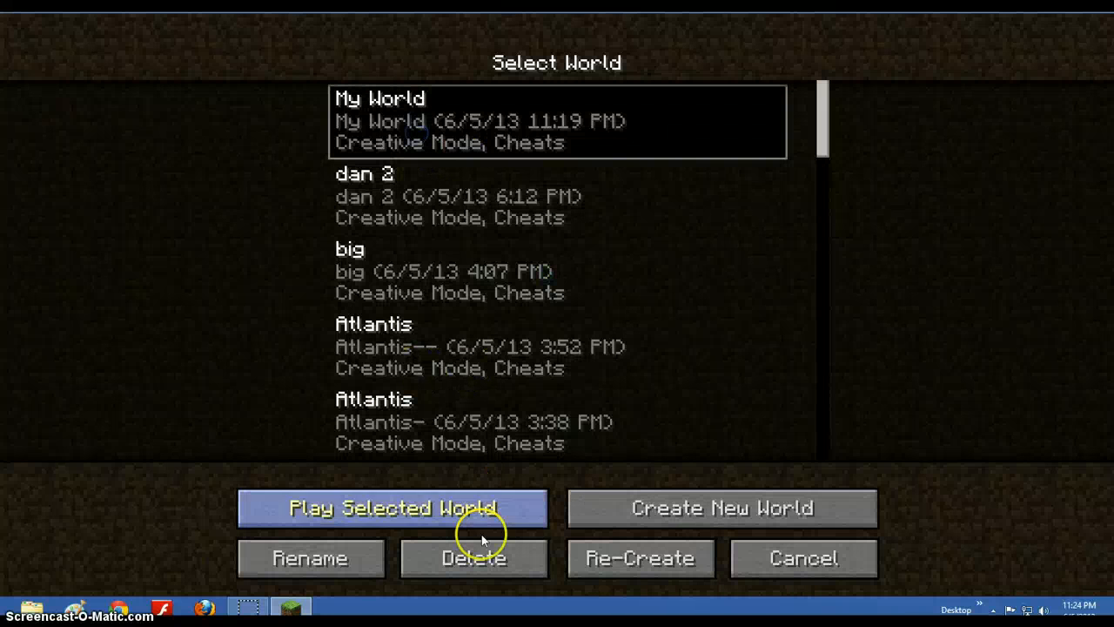
{"action": "left_click", "coordinate": [378, 508]}
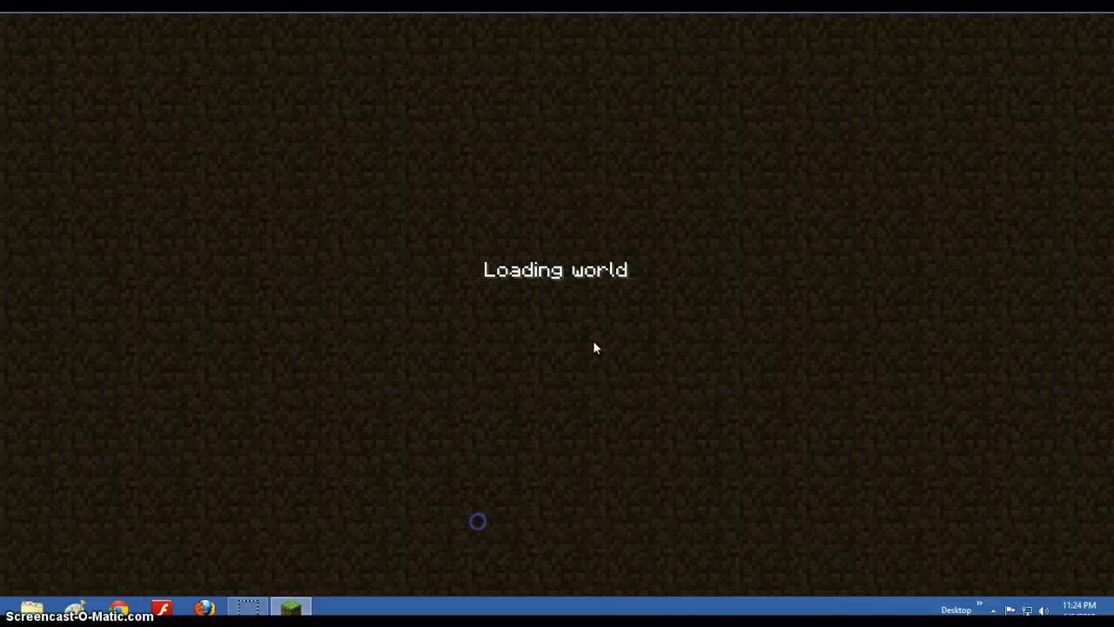